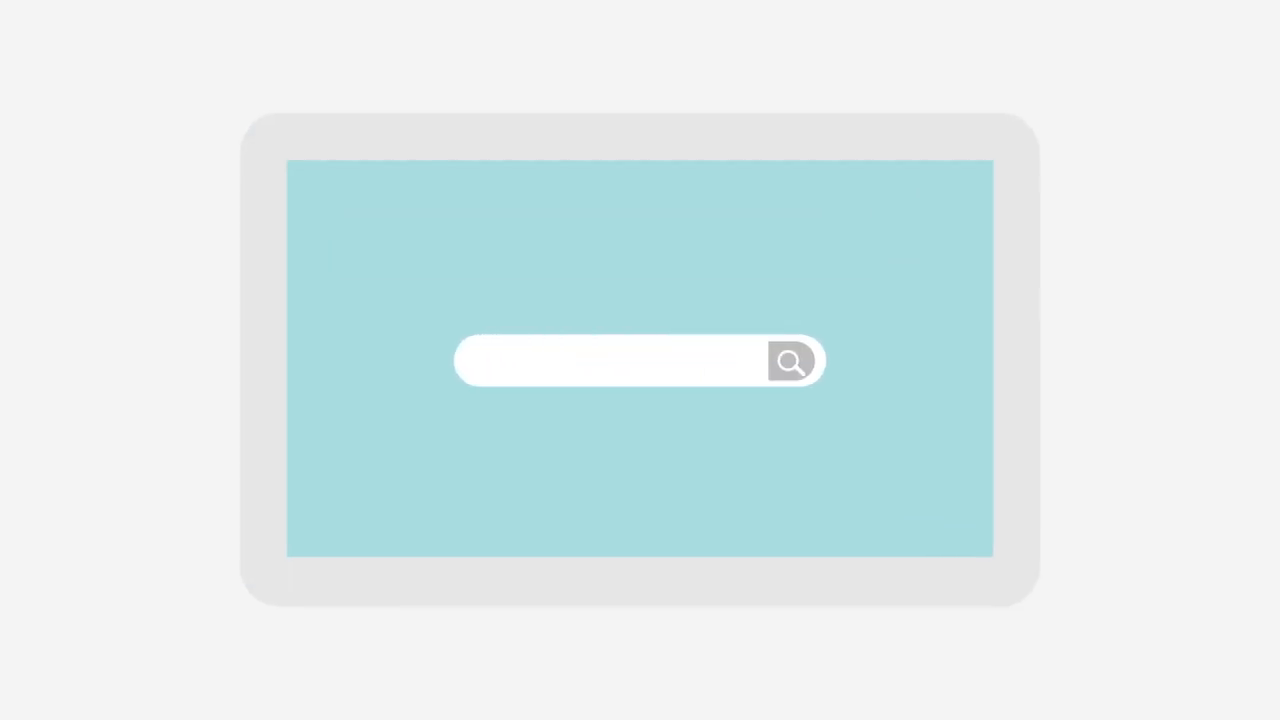
type("Best book store in my city")
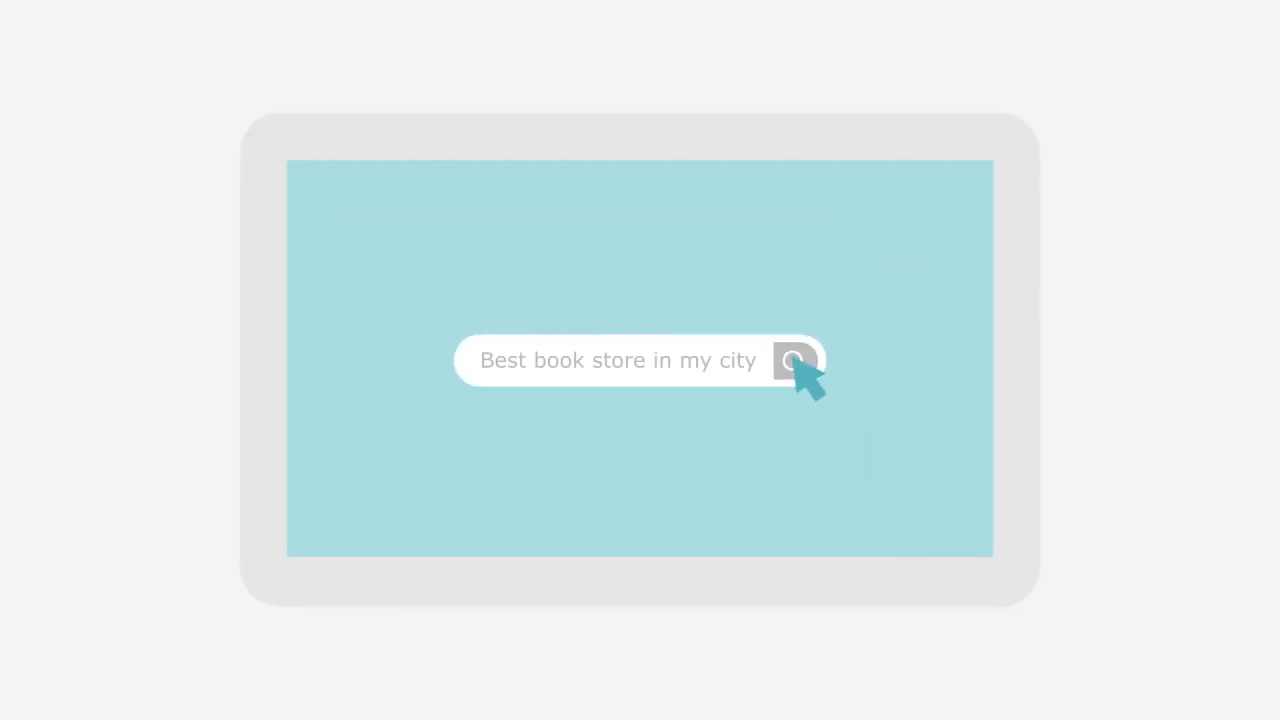
left_click(795, 360)
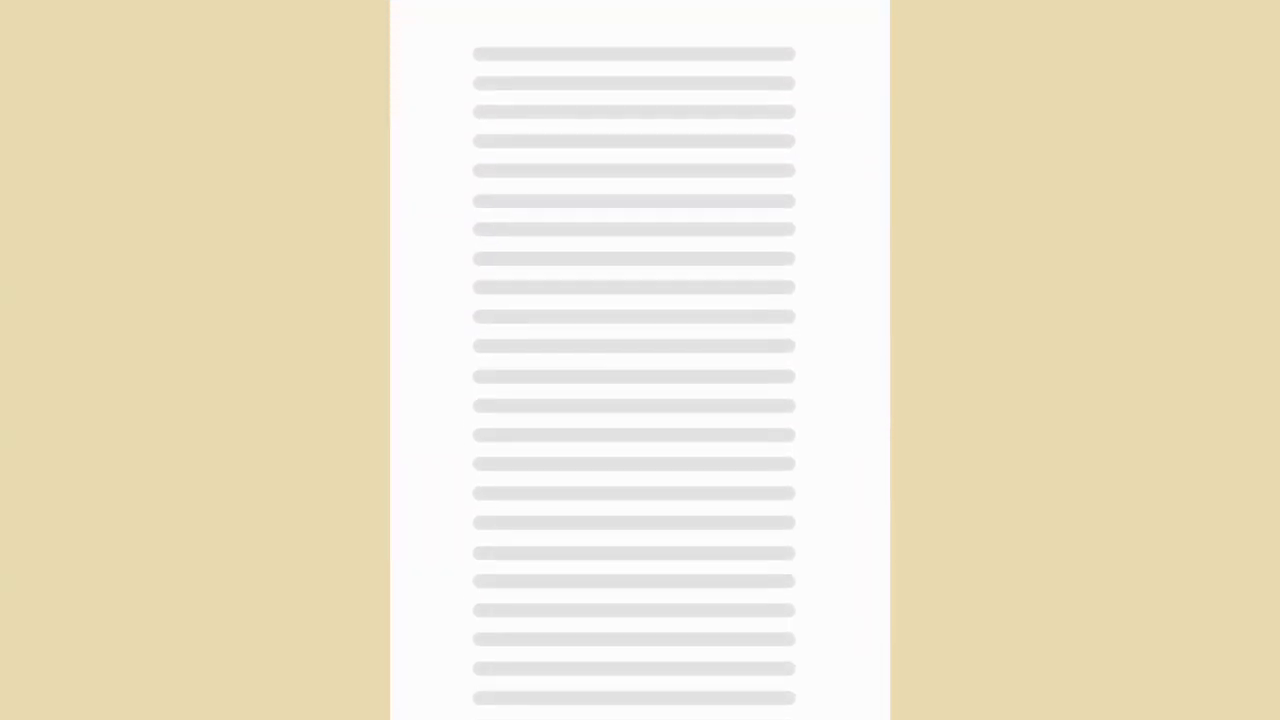
scroll("down", 3)
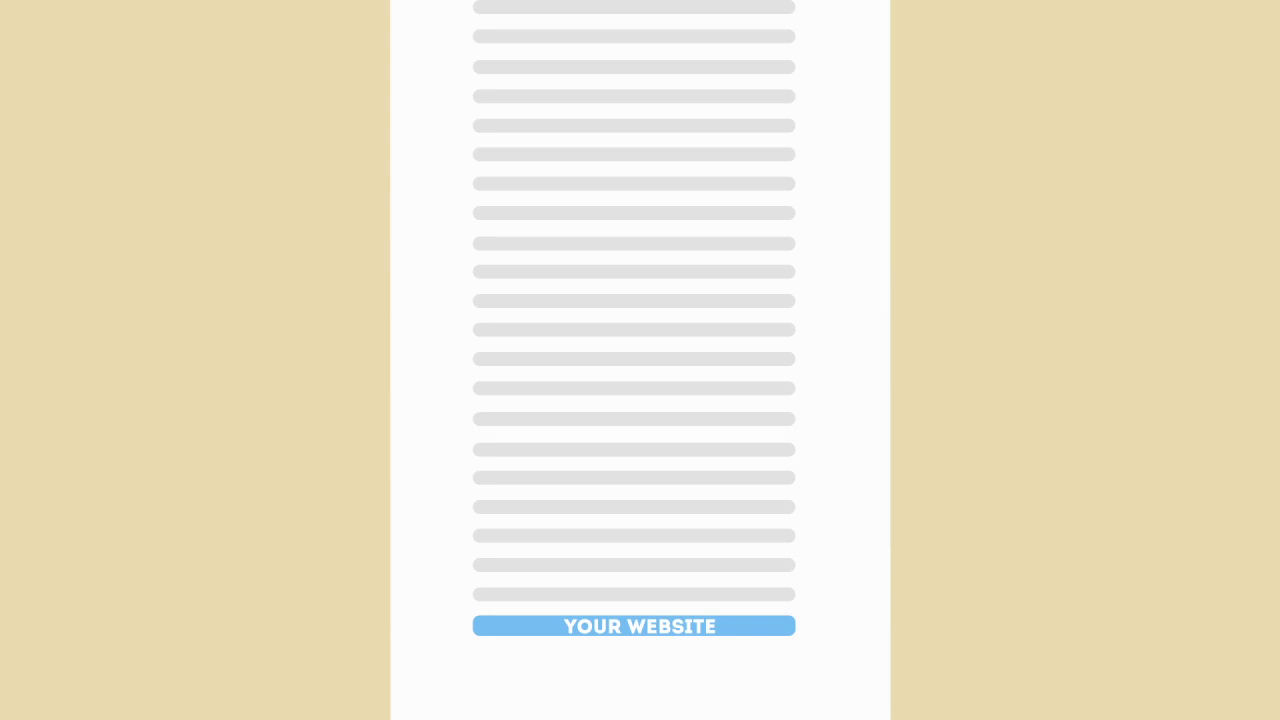